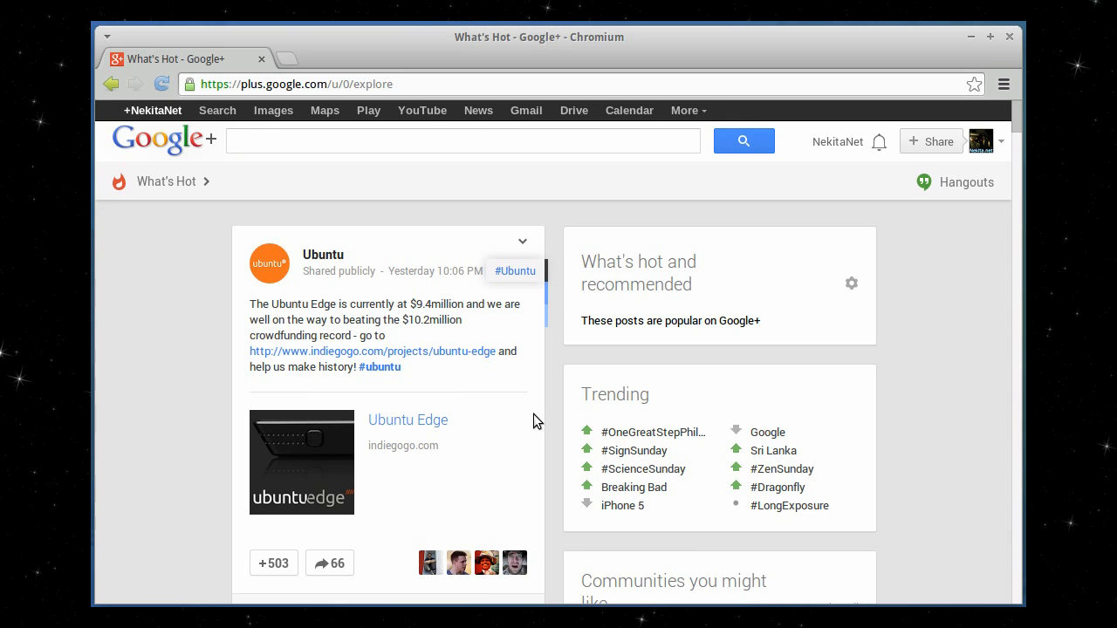
mouse_move(894, 319)
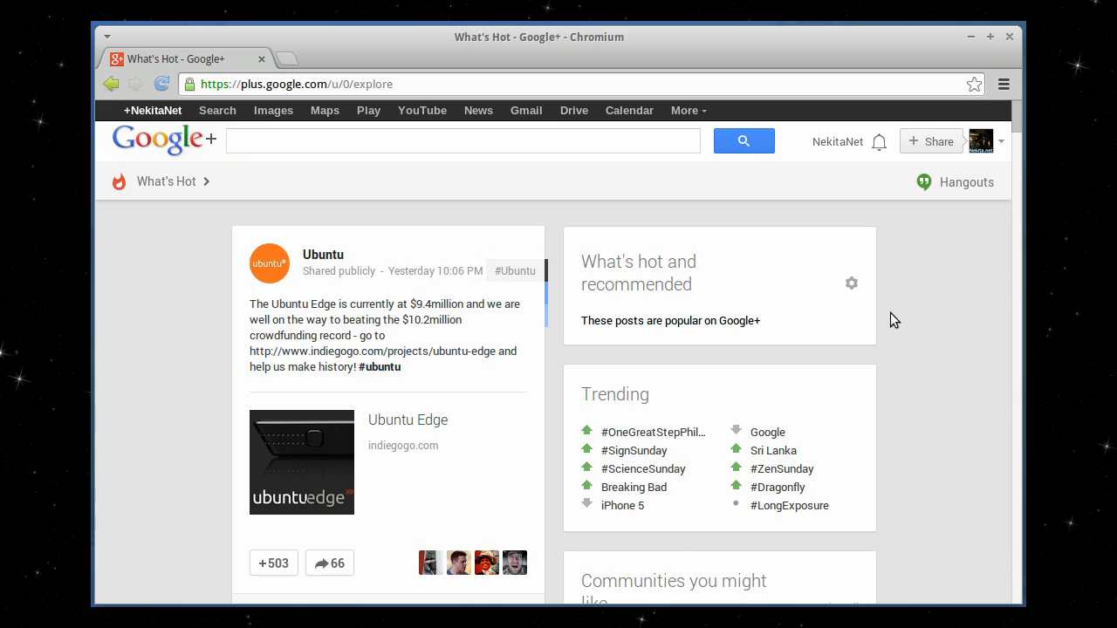
mouse_move(906, 326)
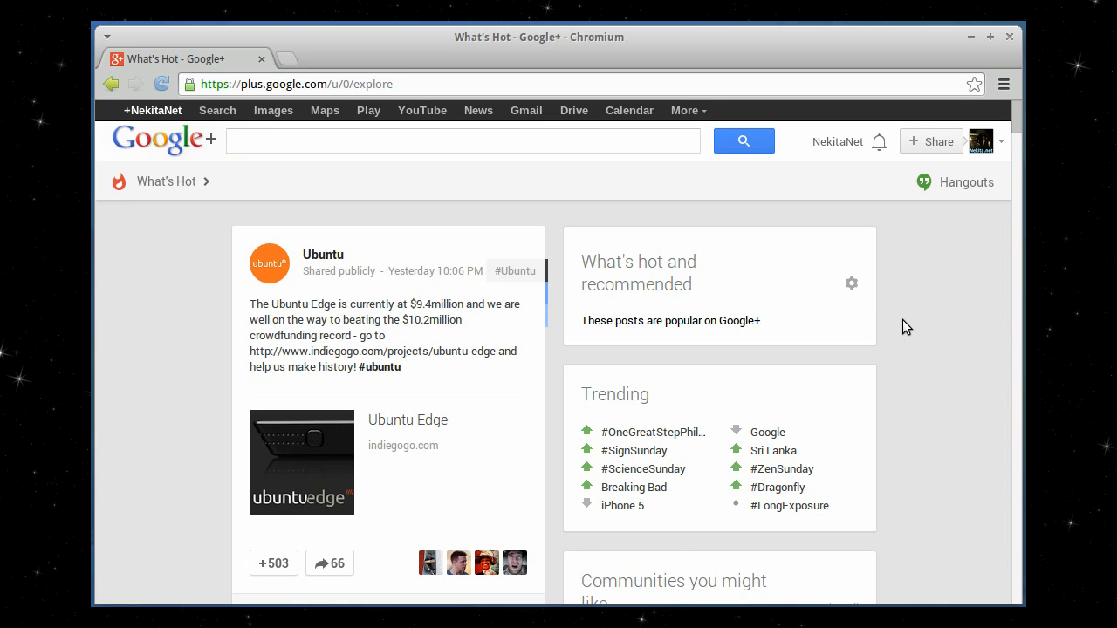
mouse_move(913, 319)
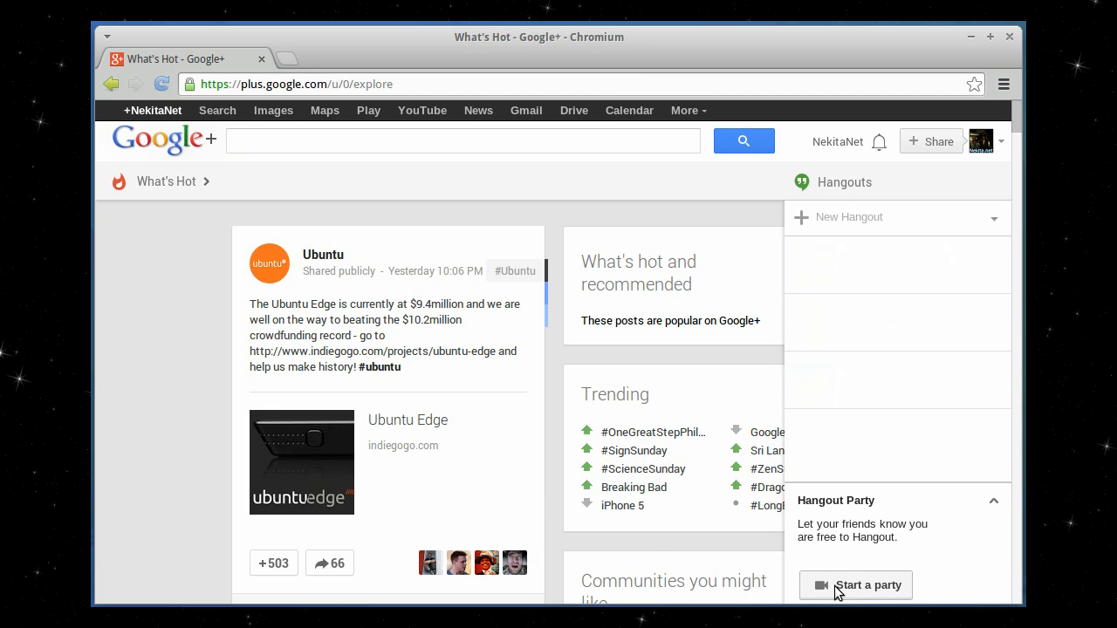
Start a hangout party and bring up the Download plugin for Google+ Hangouts window
left_click(855, 585)
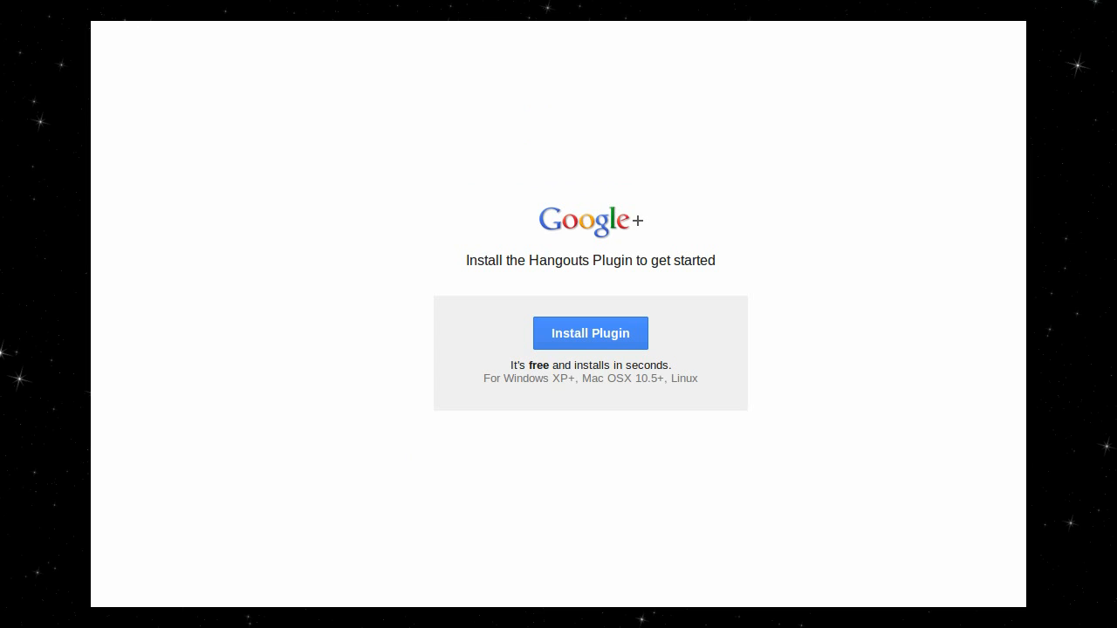
left_click(590, 332)
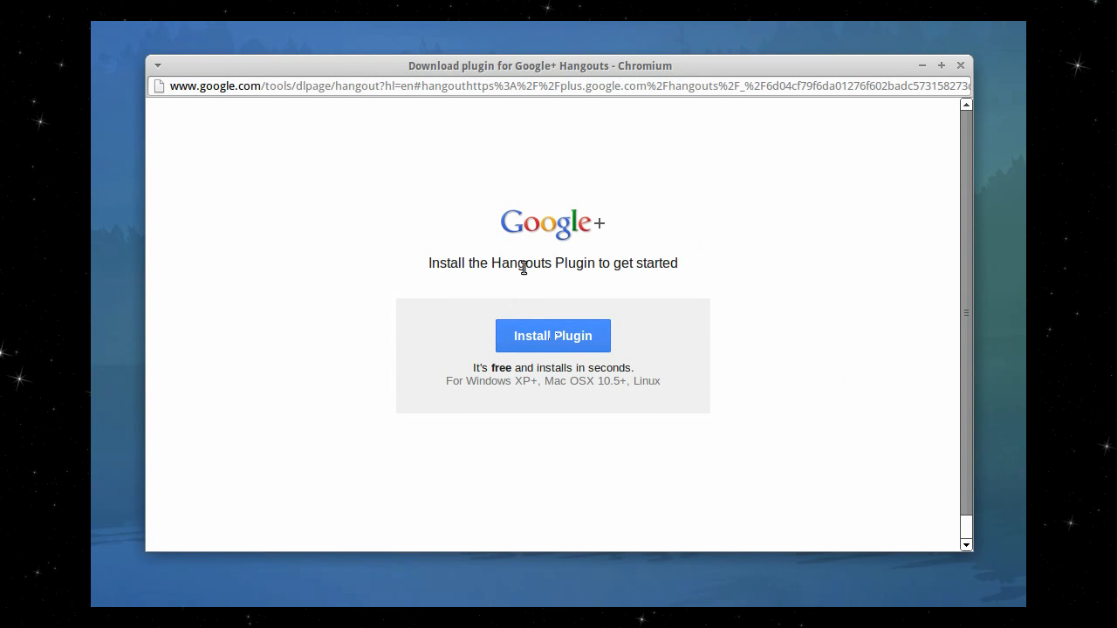
mouse_move(392, 377)
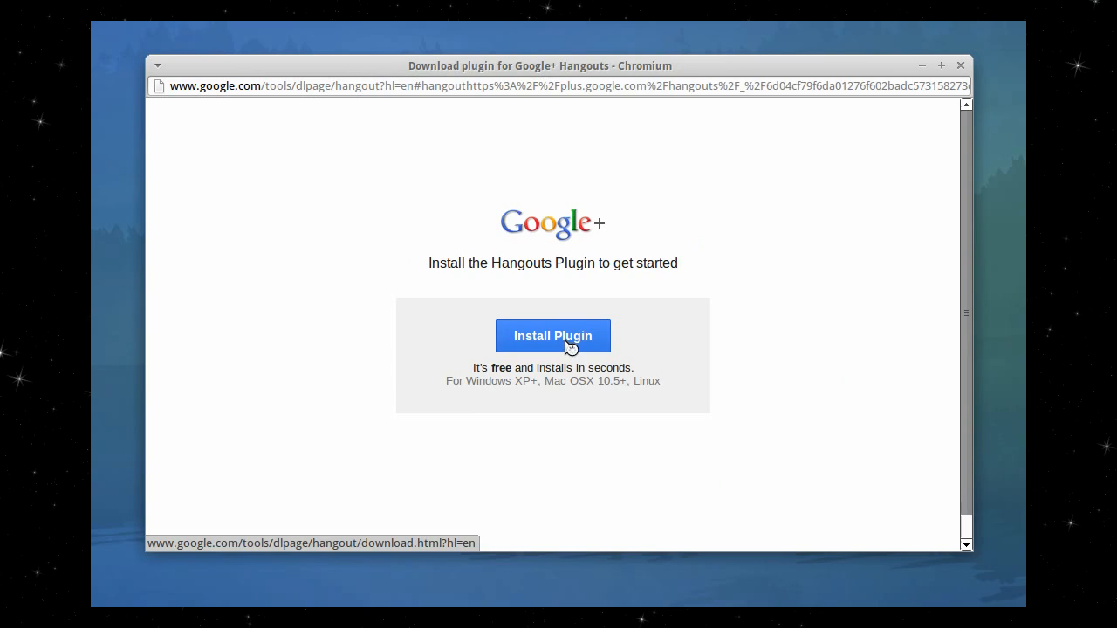
Install the plugin, downloading the 32-bit .deb package for Debian/Ubuntu
left_click(551, 335)
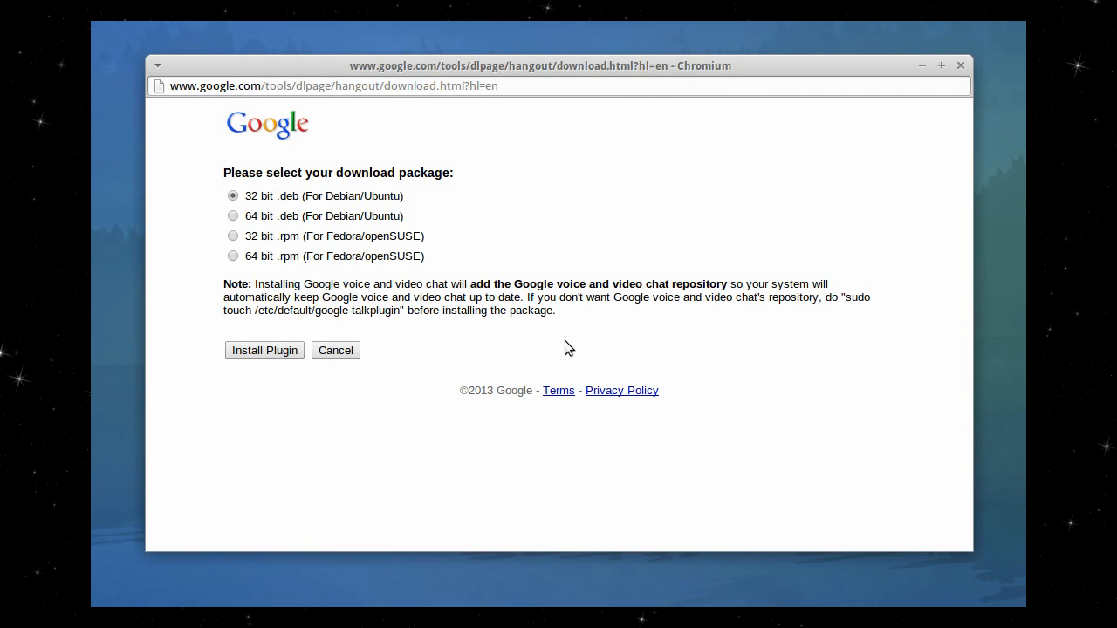
mouse_move(415, 172)
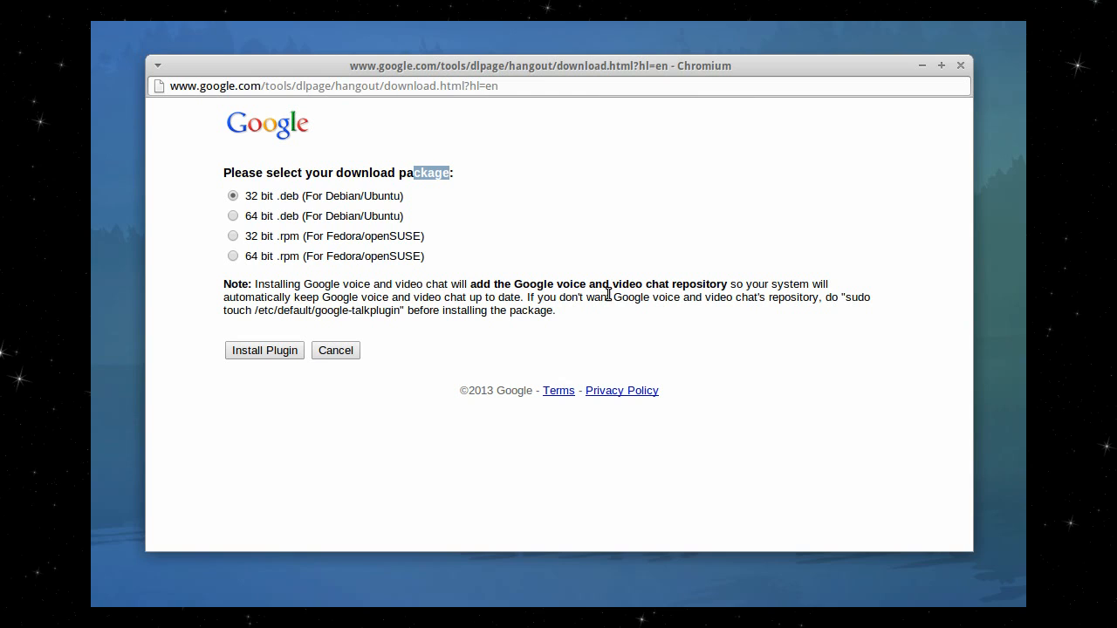
mouse_move(453, 244)
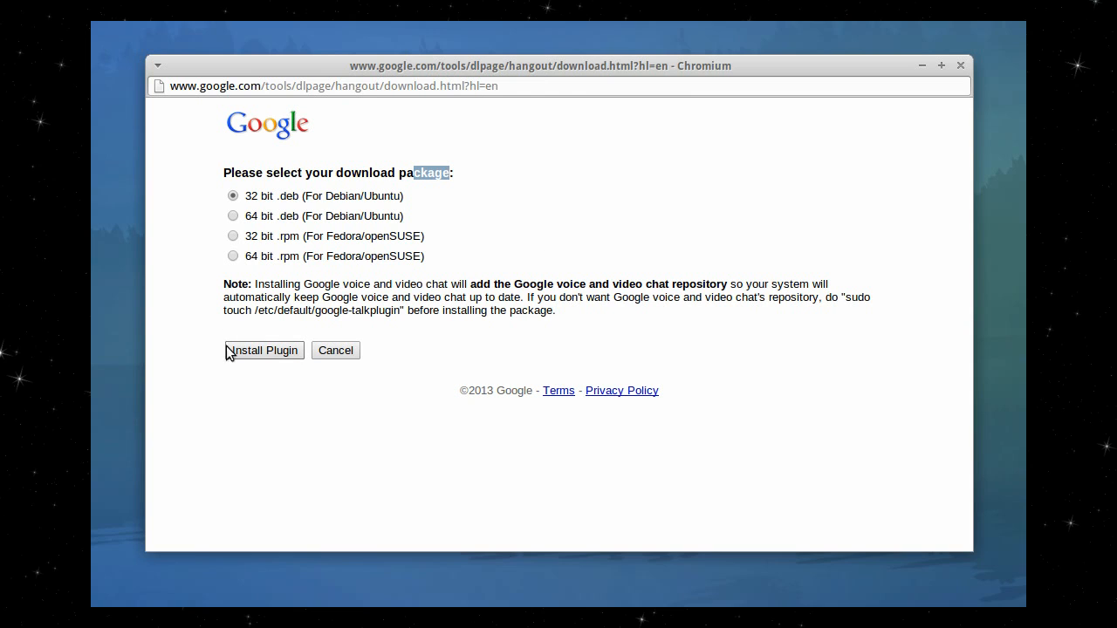
mouse_move(266, 356)
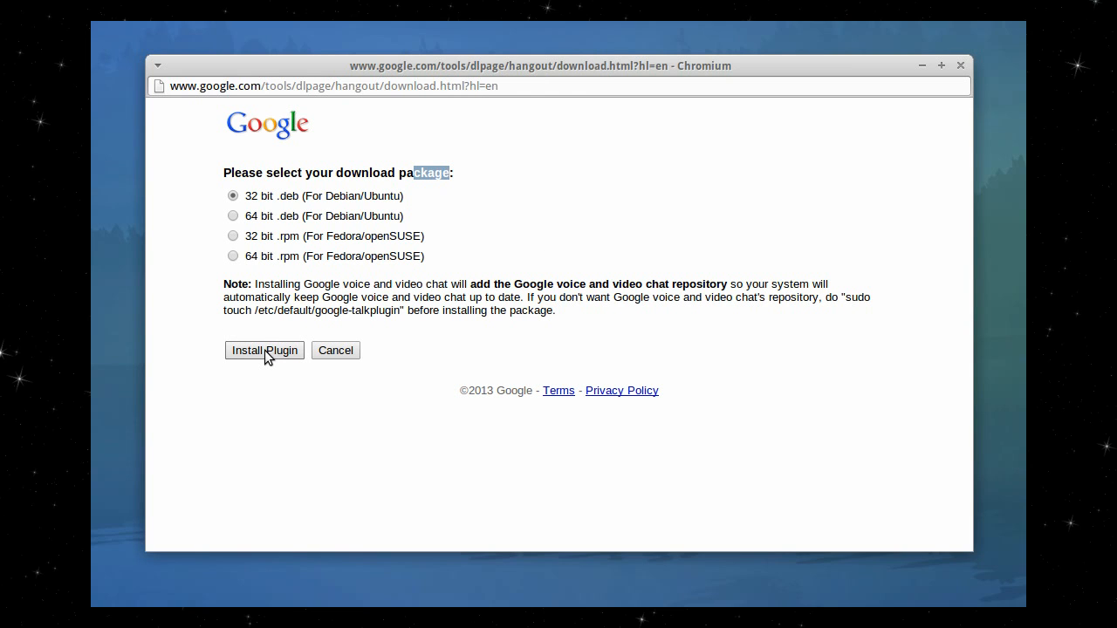
left_click(265, 349)
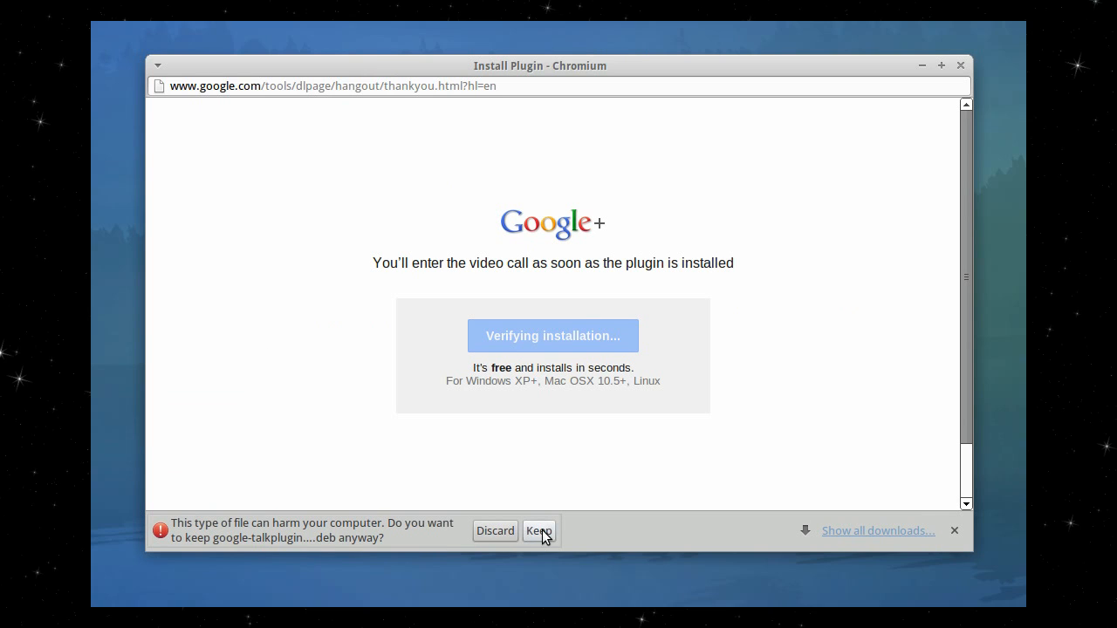
mouse_move(235, 548)
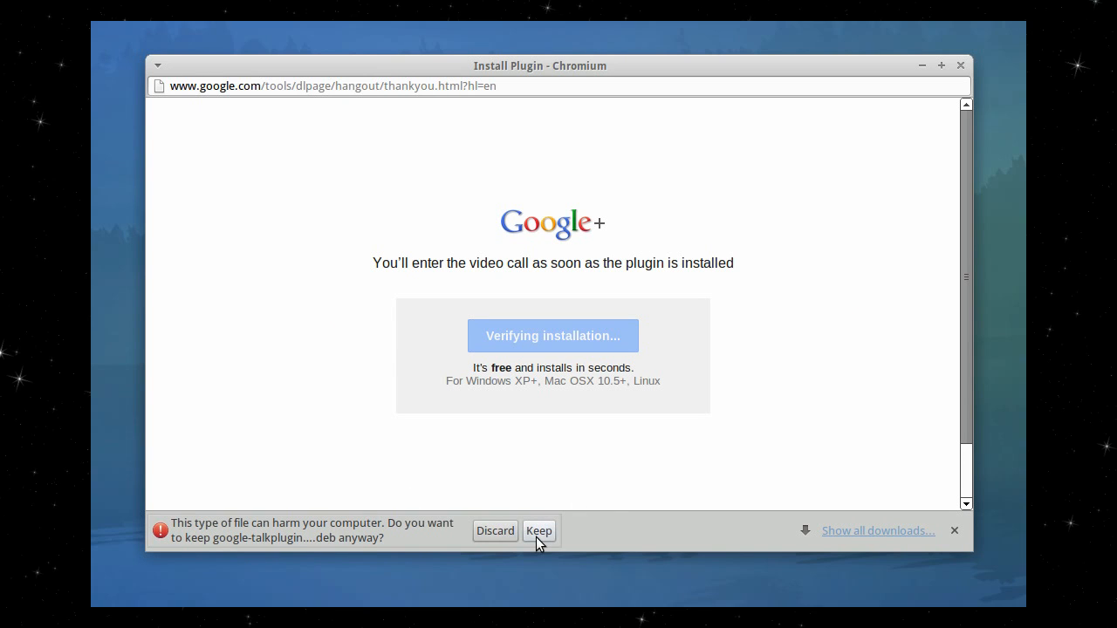
left_click(538, 530)
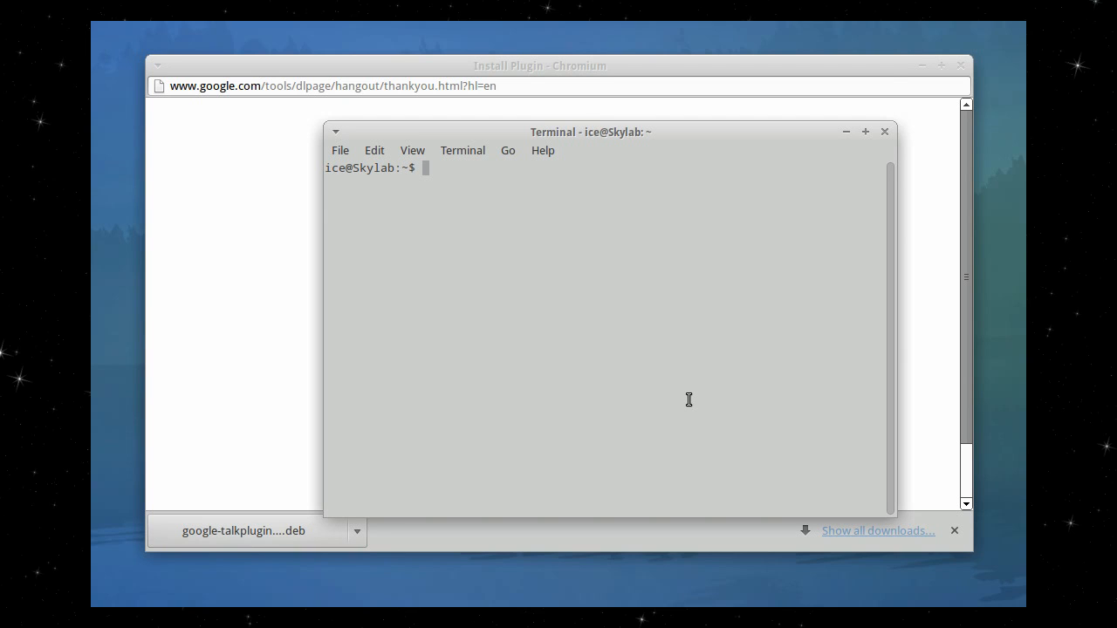
Become root with sudo -i and move into the Downloads folder
type("sudo -i")
type("cd /home")
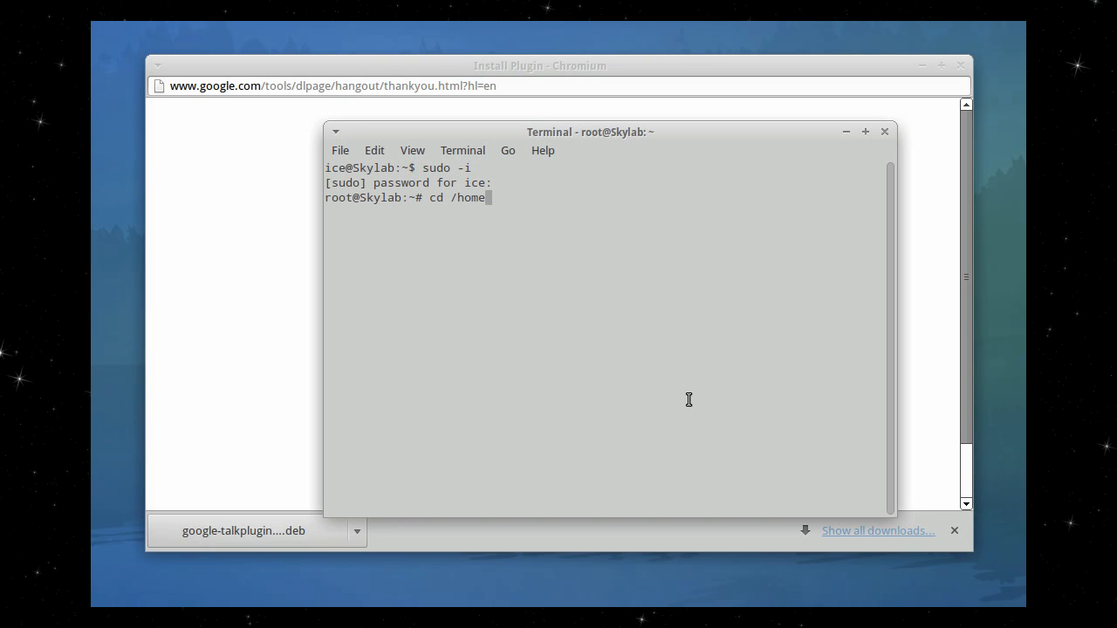
type("ice/")
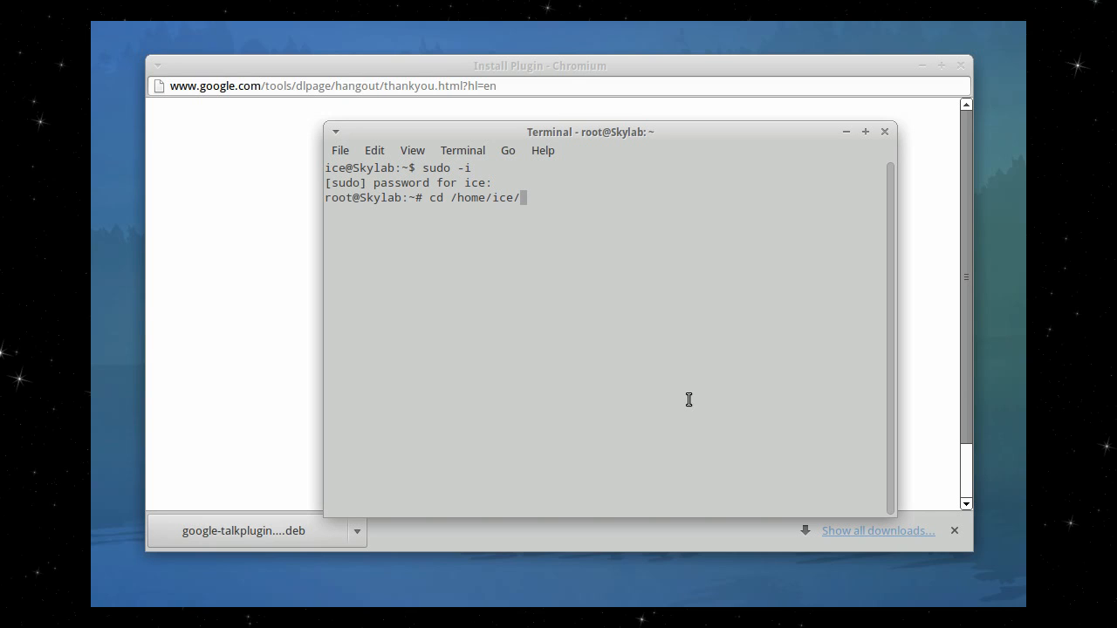
type("Downloads/")
type("ls")
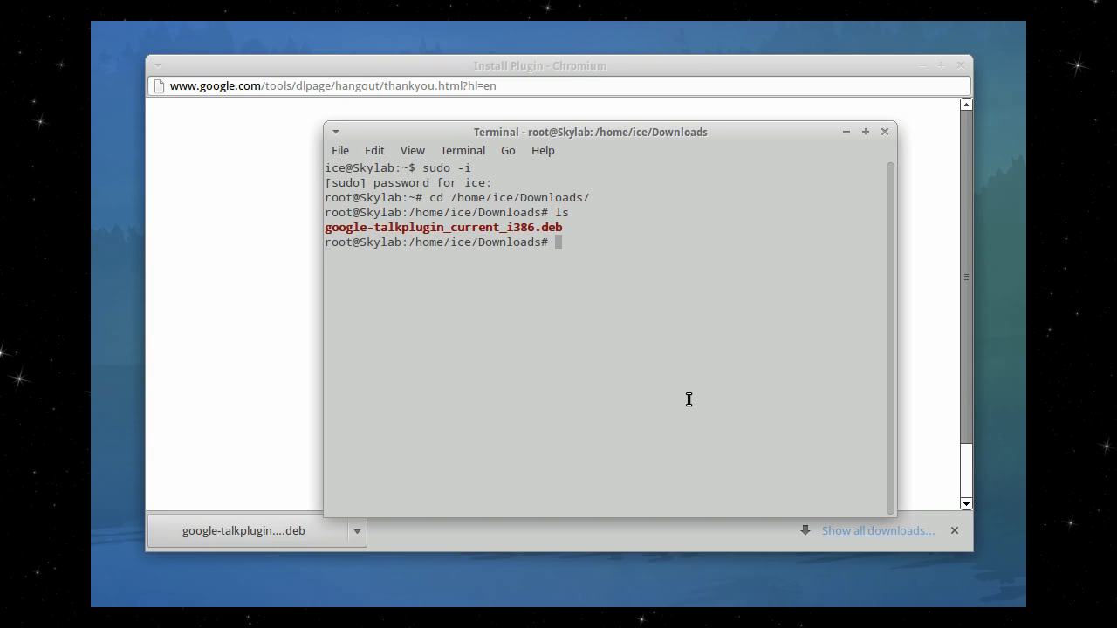
mouse_move(655, 255)
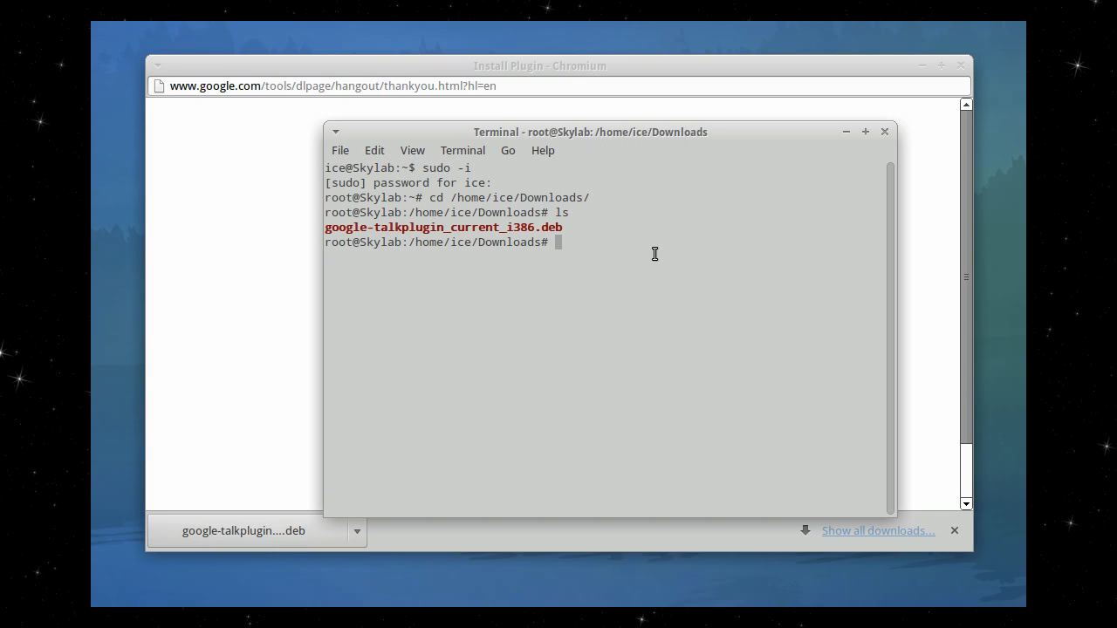
Install ./google-talkplugin_current_i386.deb with dpkg -i, setting up version 4.4.2.0-1
type("dpkg -i")
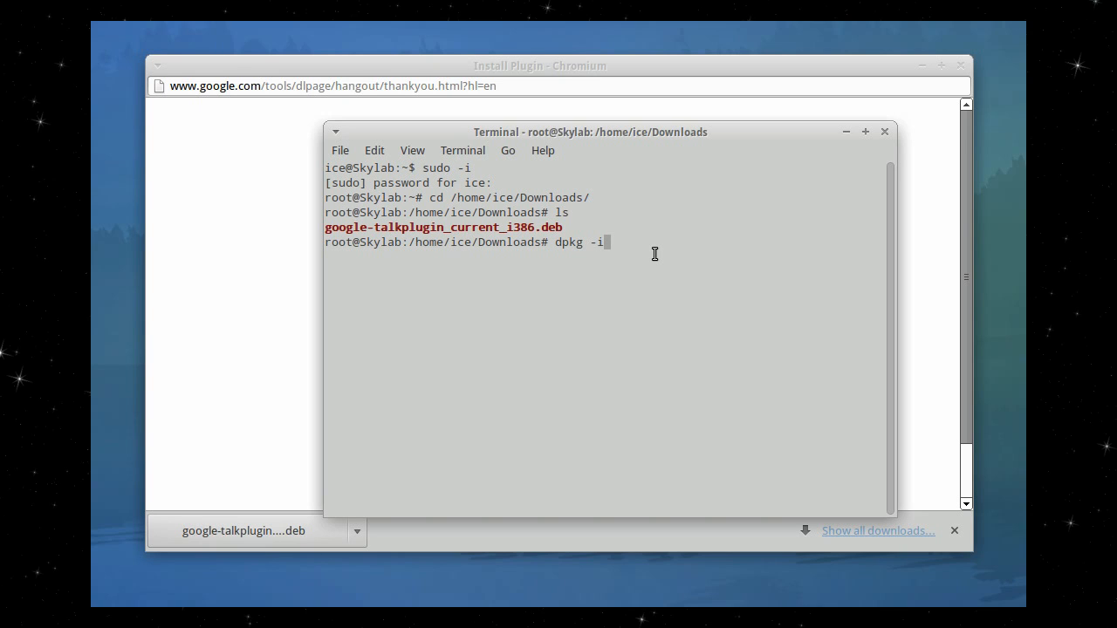
type("./google-talkplugin_current_i386.deb")
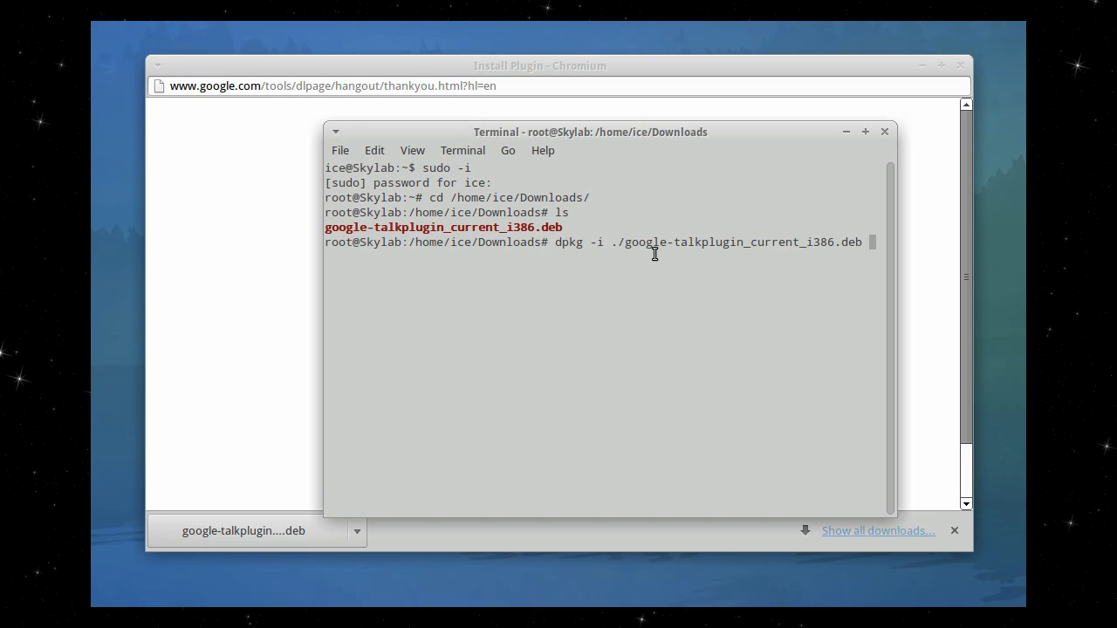
key("Return")
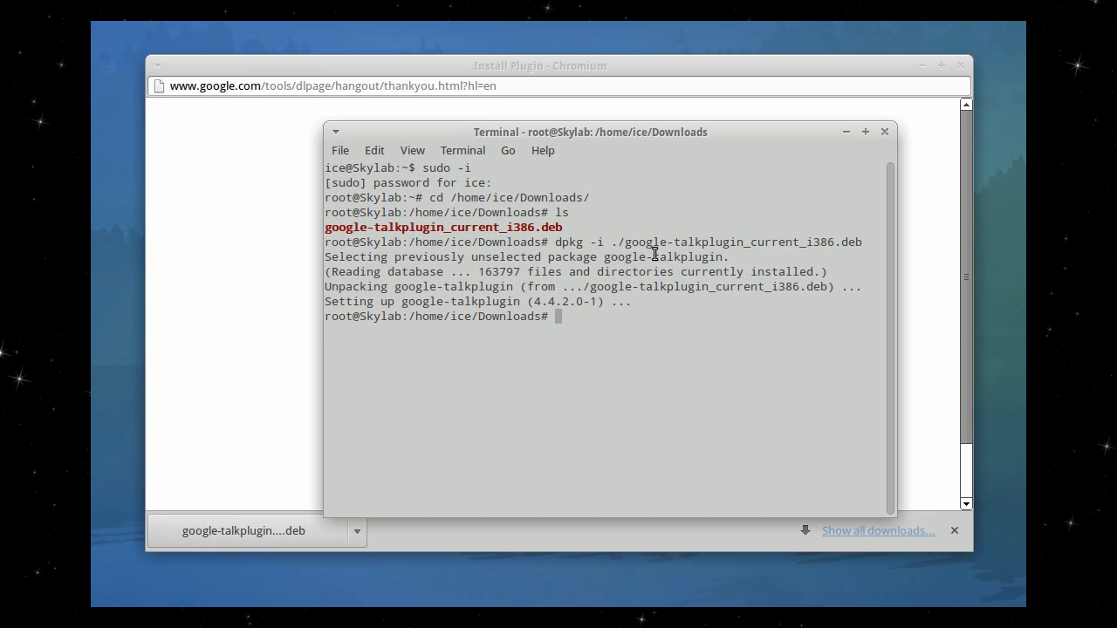
type("ap")
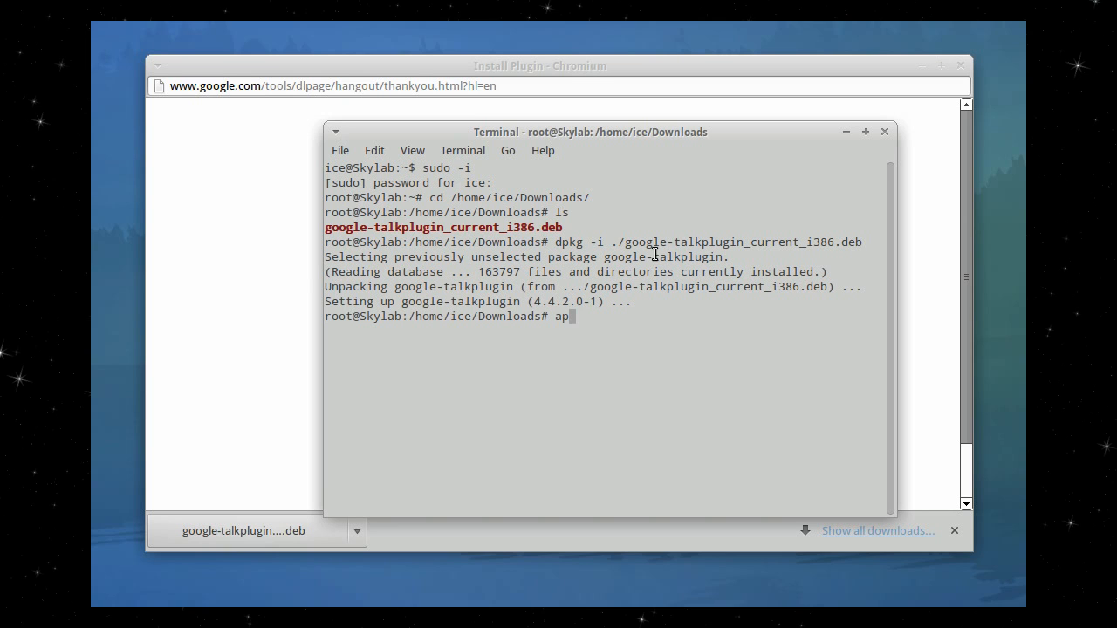
Run apt-get install -f, which reports no missing dependencies
type("t-get")
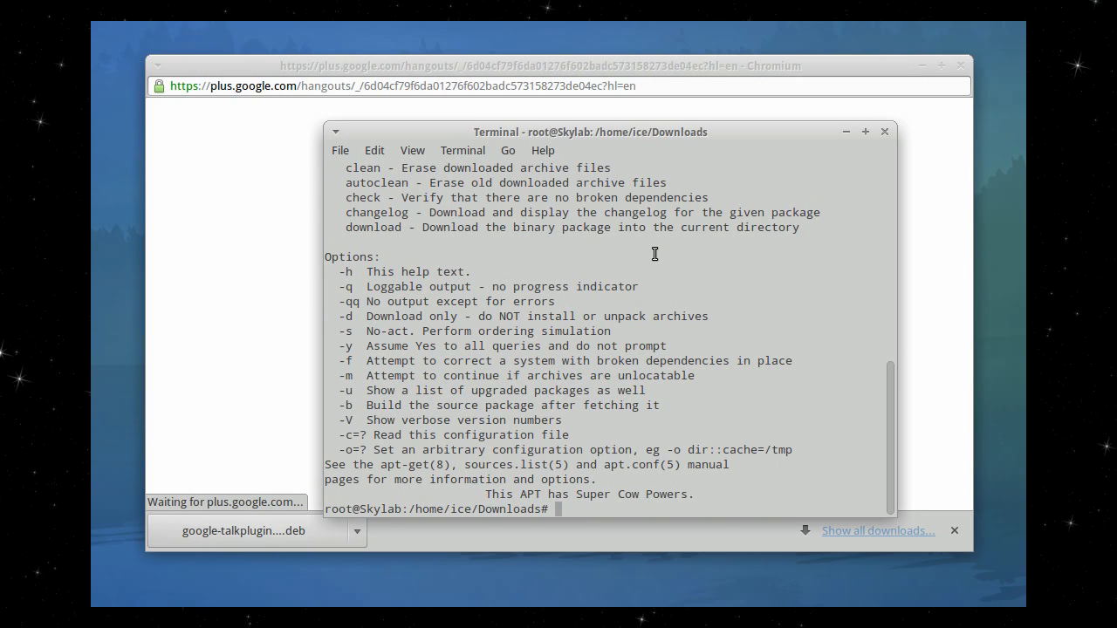
type("apt-get i")
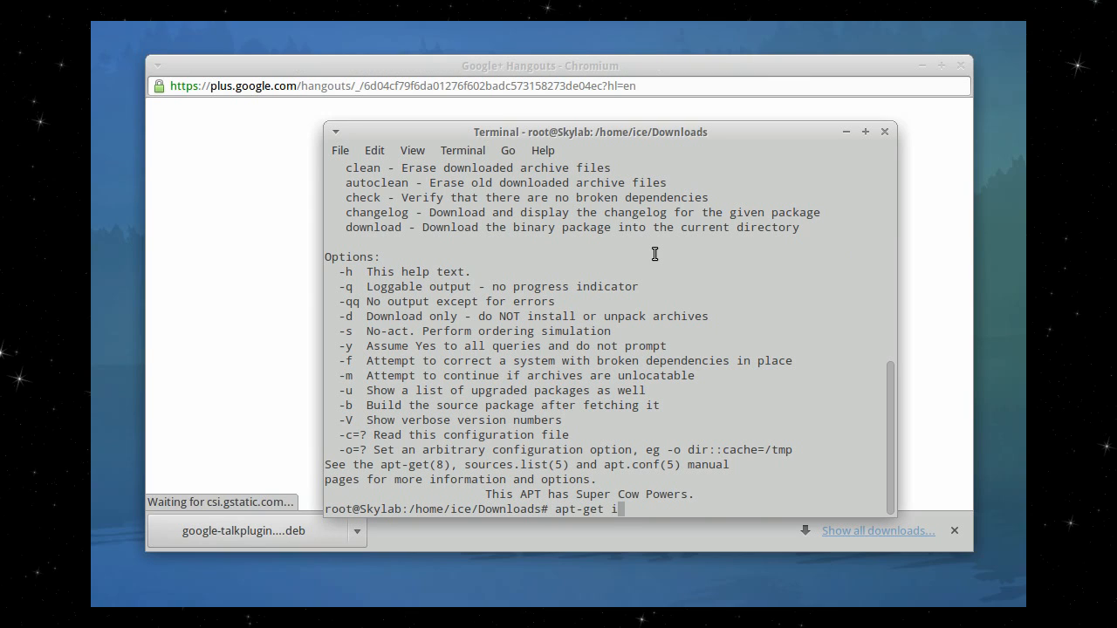
type("nstall")
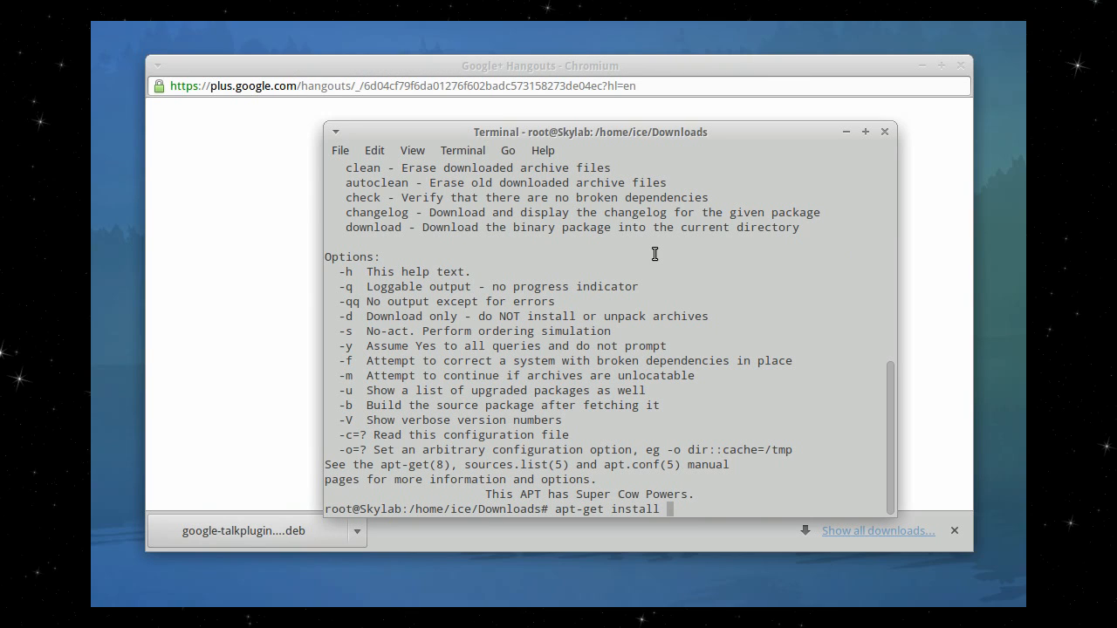
type("-f")
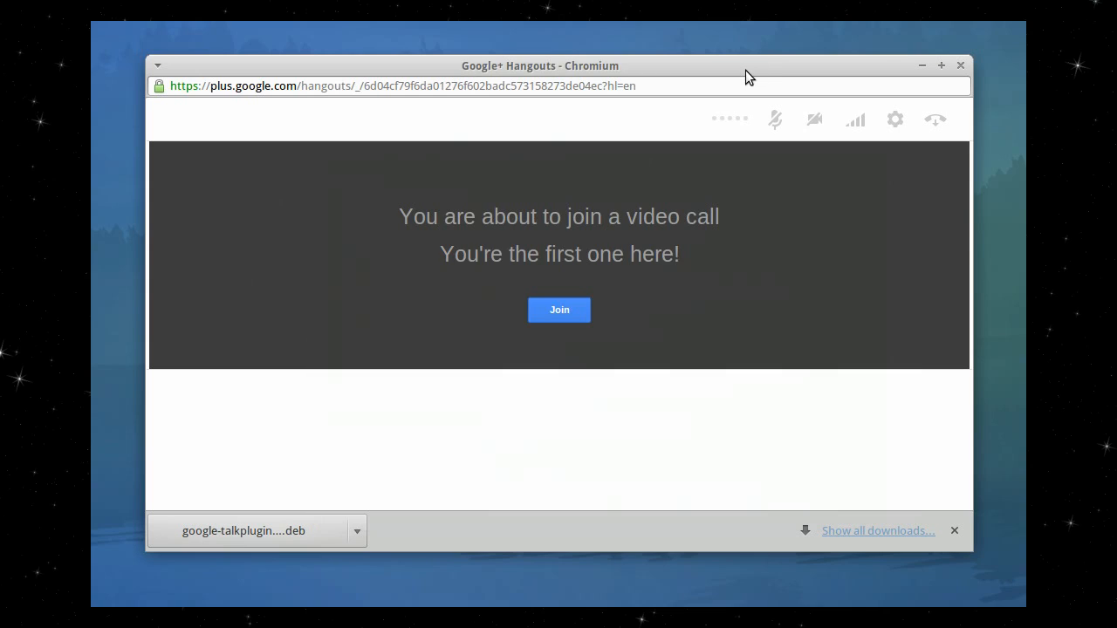
mouse_move(665, 276)
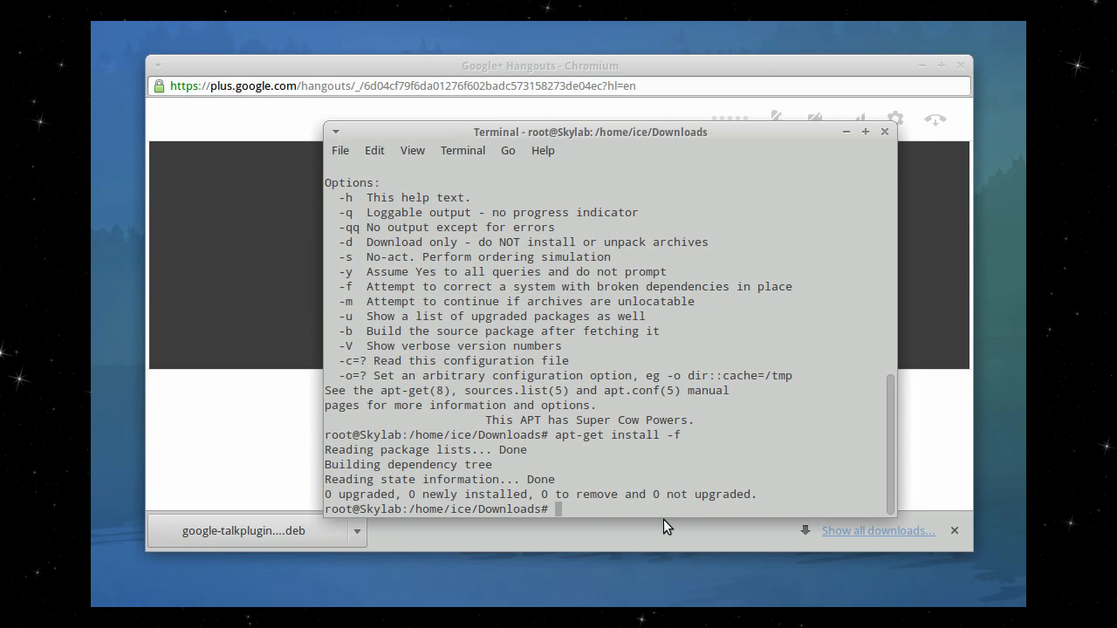
Run apt-get clean and return to the Hangouts join-call page in Chromium
type("apt-g")
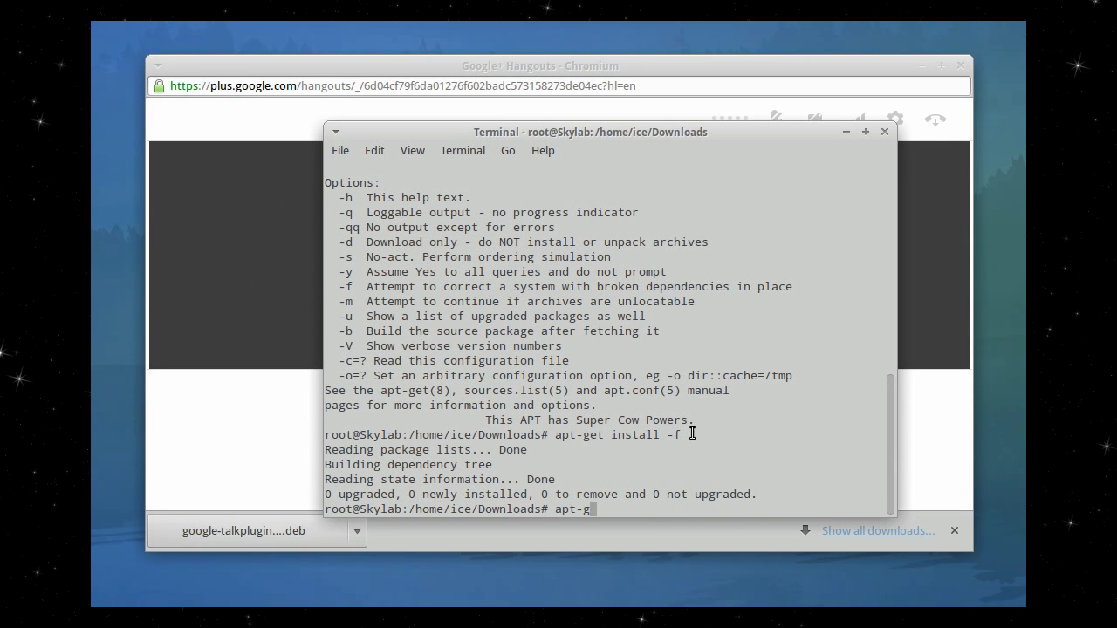
type("apt-get clean")
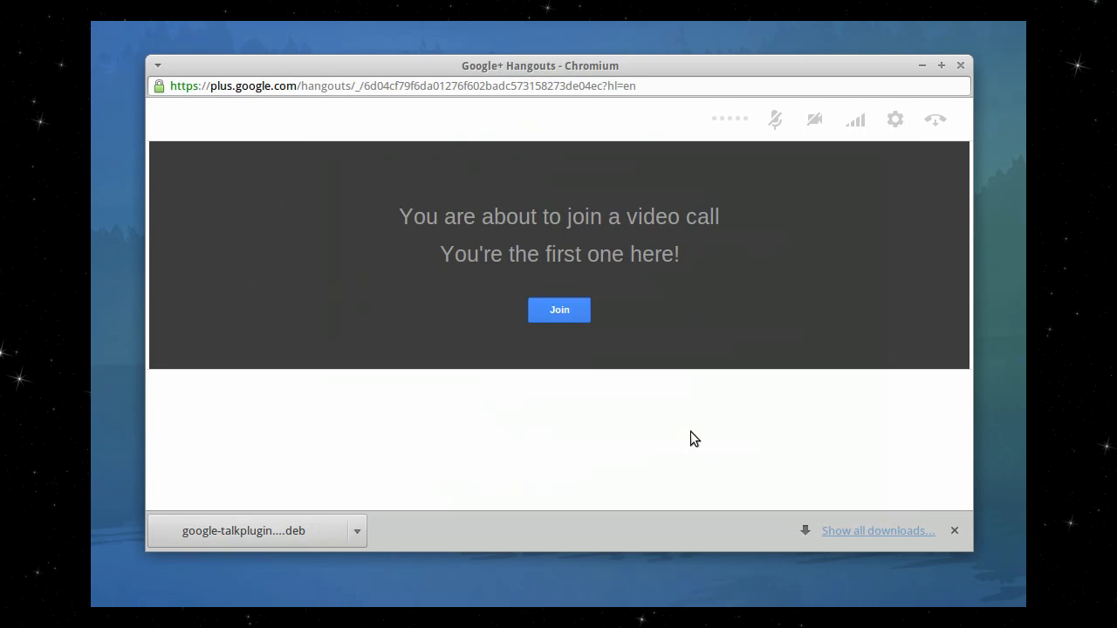
mouse_move(794, 266)
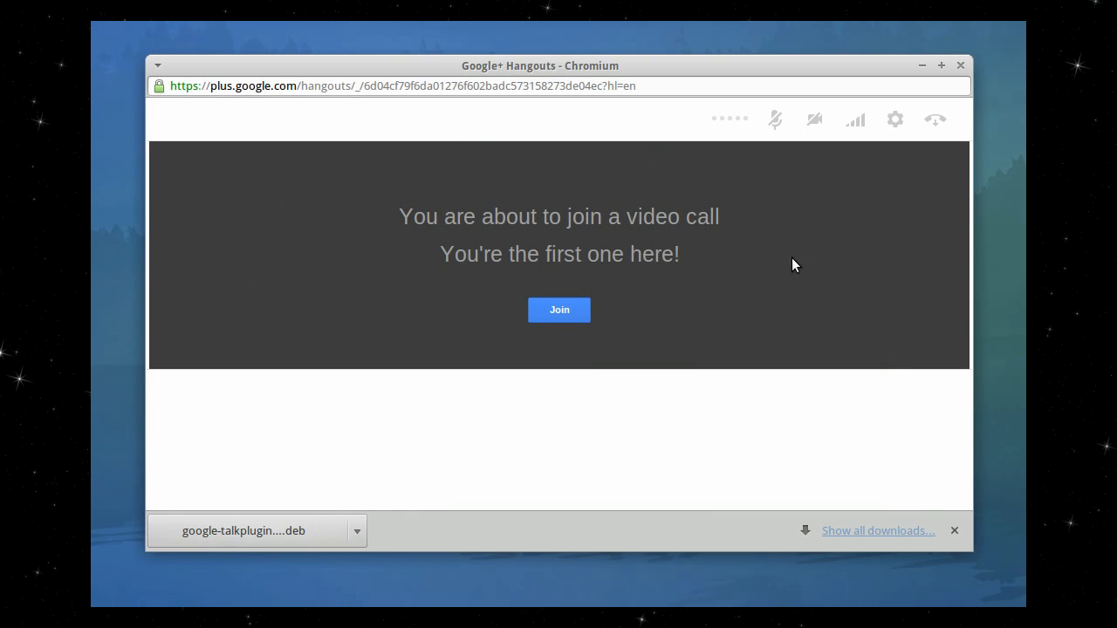
mouse_move(380, 321)
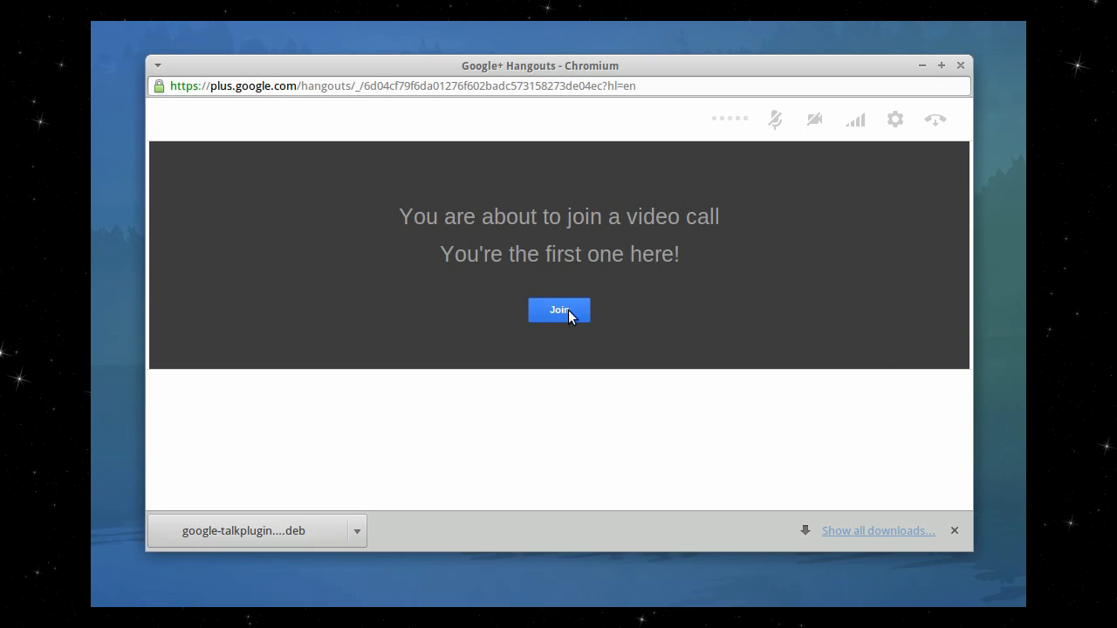
Join the video call, which shows no one has been invited yet
left_click(558, 311)
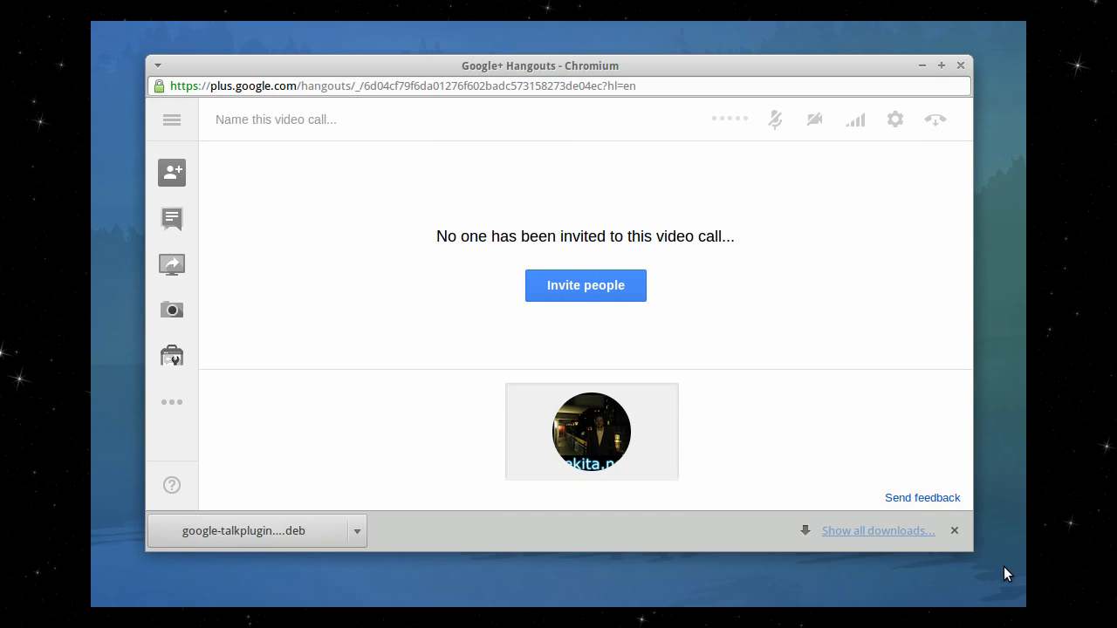
left_click(953, 531)
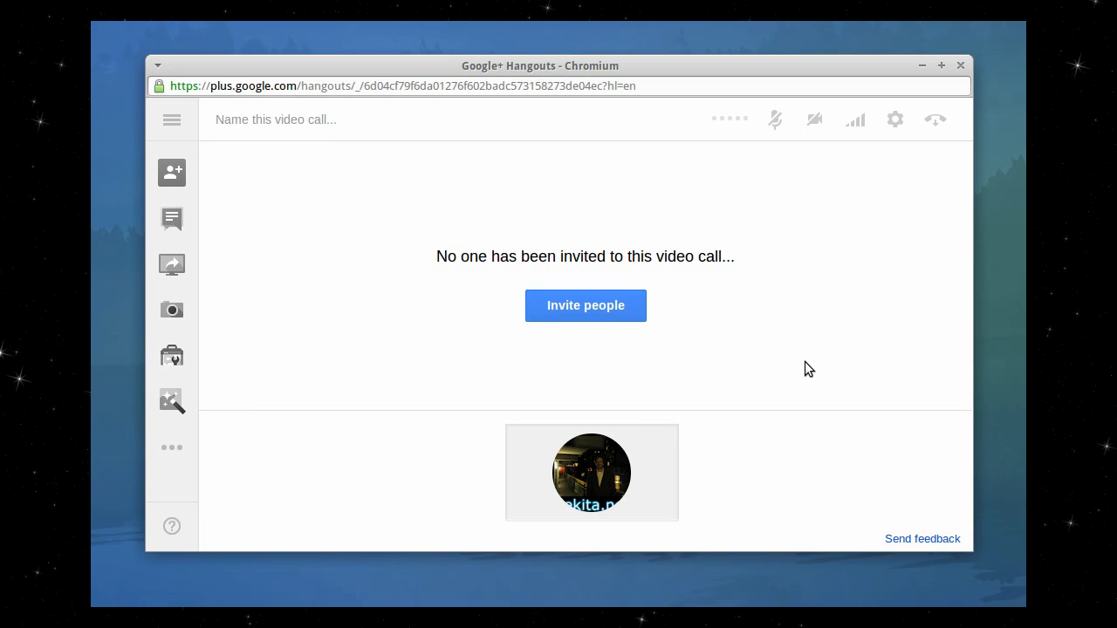
mouse_move(537, 238)
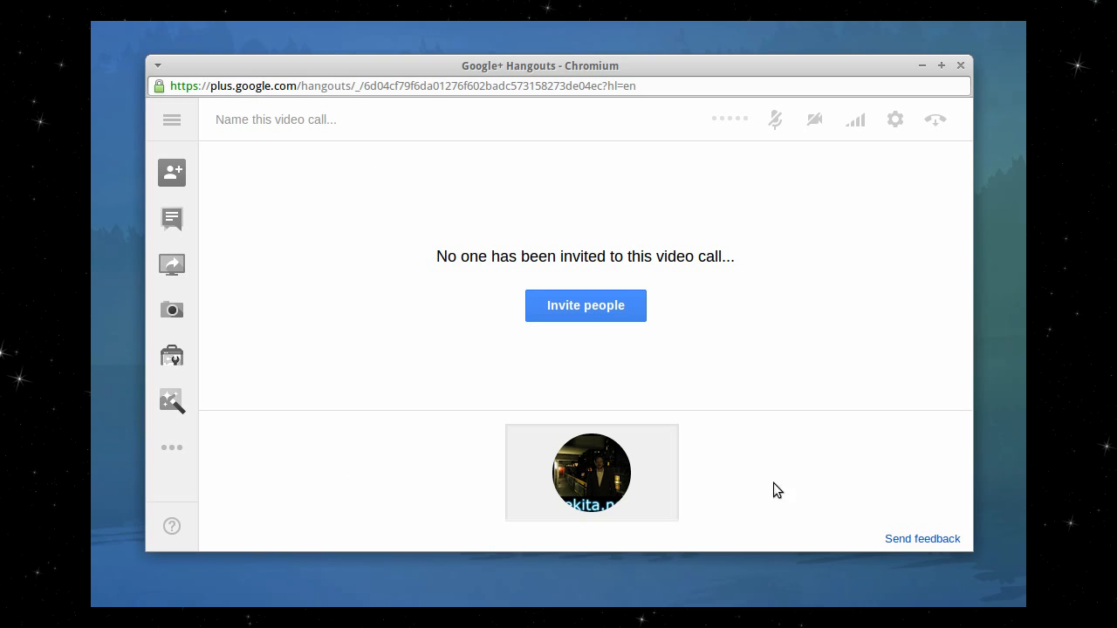
left_click(894, 119)
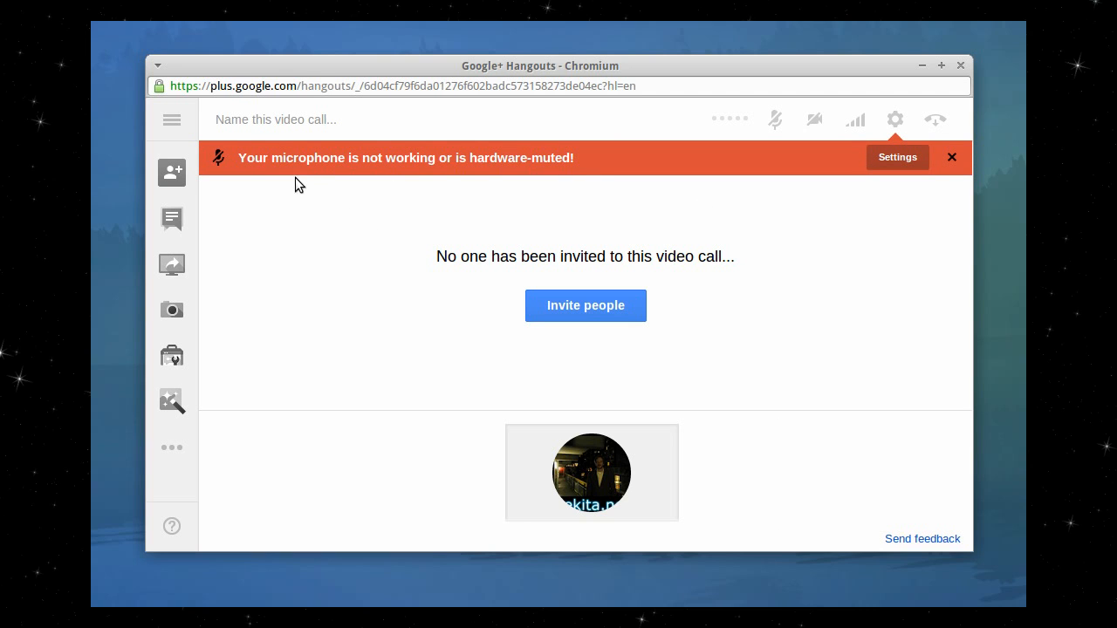
mouse_move(328, 171)
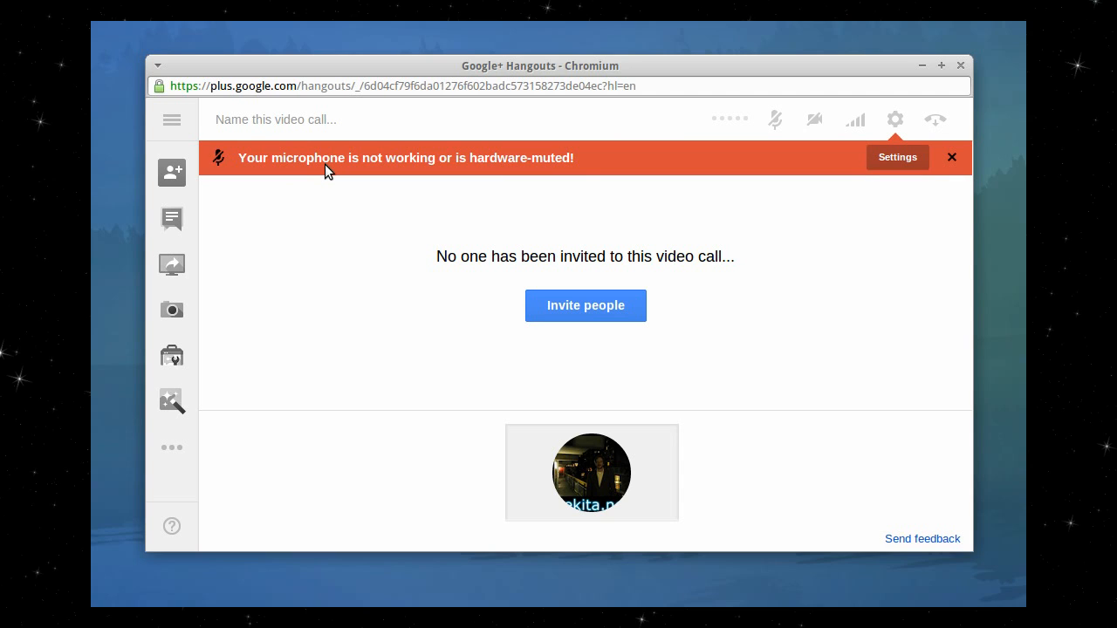
mouse_move(705, 174)
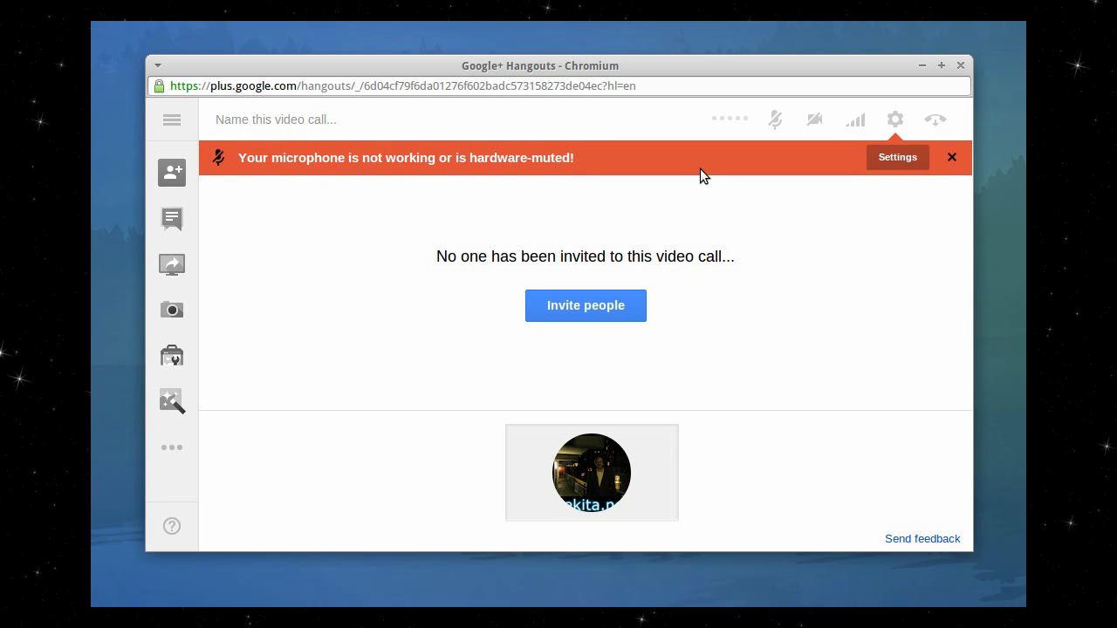
mouse_move(771, 208)
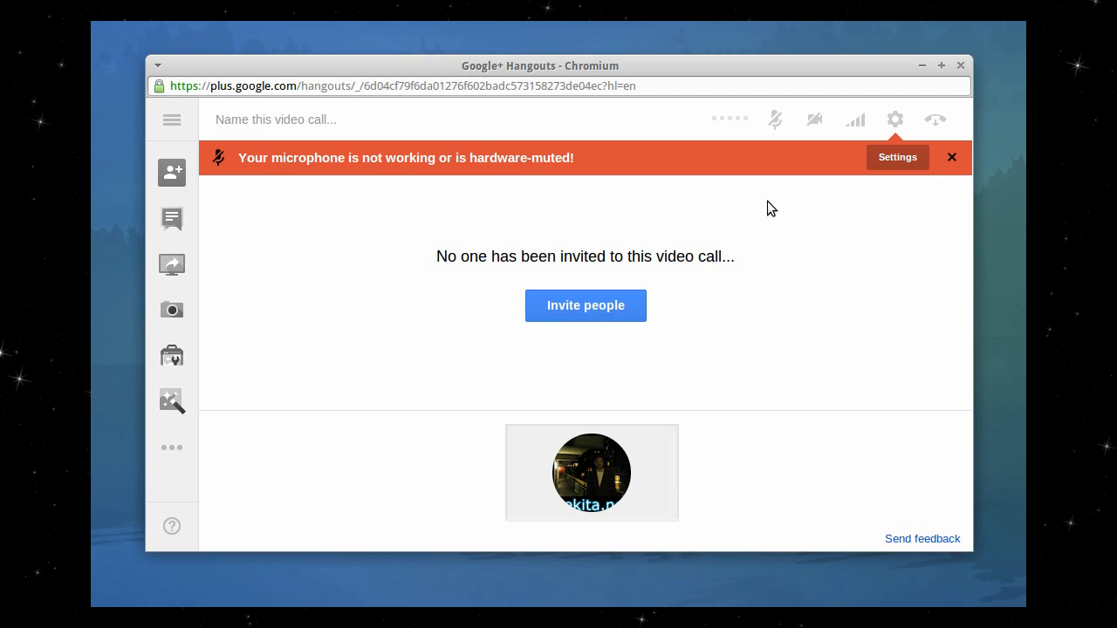
left_click(951, 157)
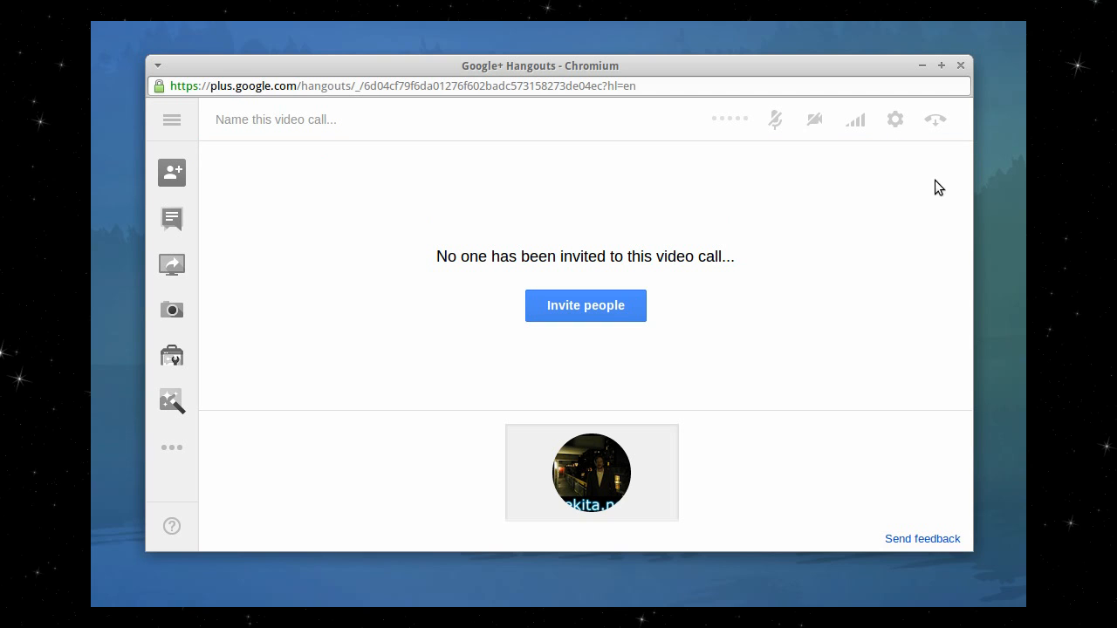